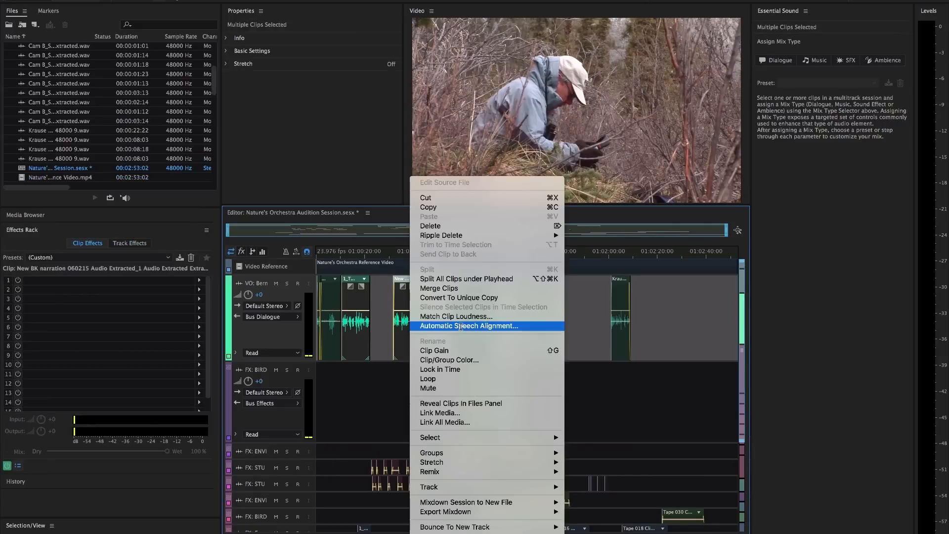
# Select the narration clip and assign it the Dialogue mix type in Essential Sound
pyautogui.click(469, 325)
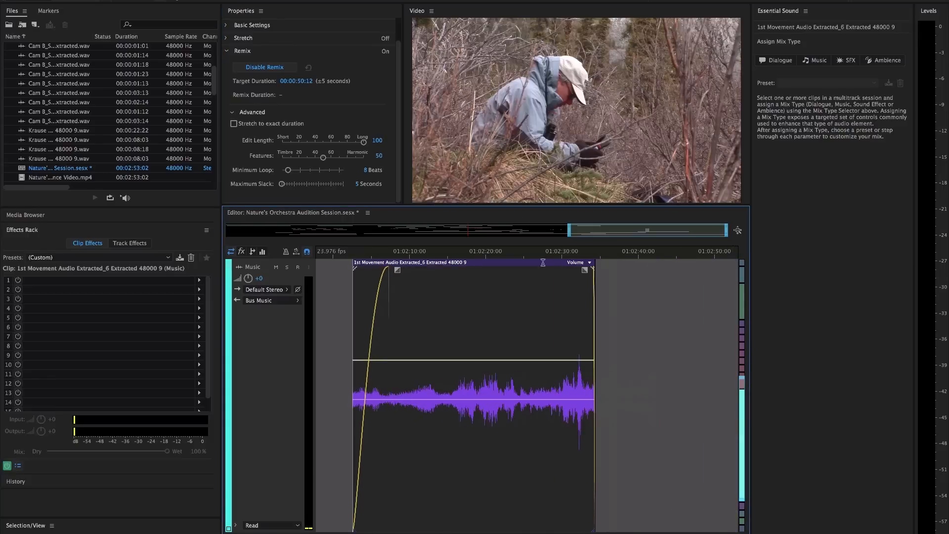
pyautogui.click(308, 68)
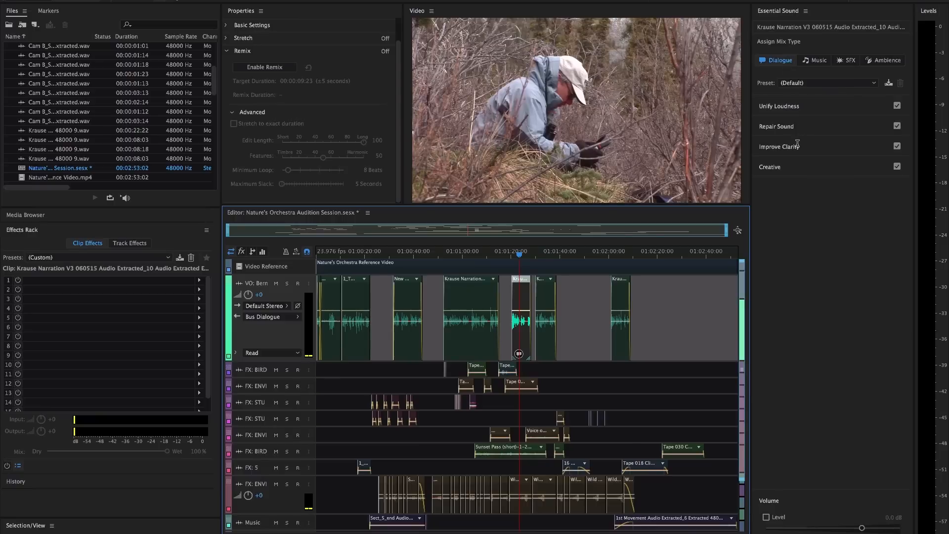
# Raise the dialogue clip's Dynamics amount from 3.0 to about 6.6 under Improve Clarity
pyautogui.click(897, 146)
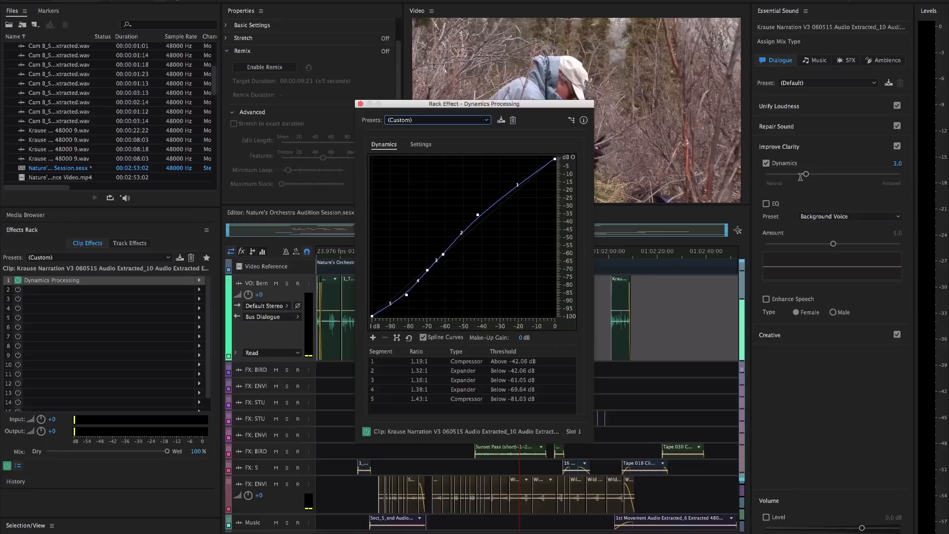
pyautogui.moveTo(805, 174); pyautogui.dragTo(853, 174)
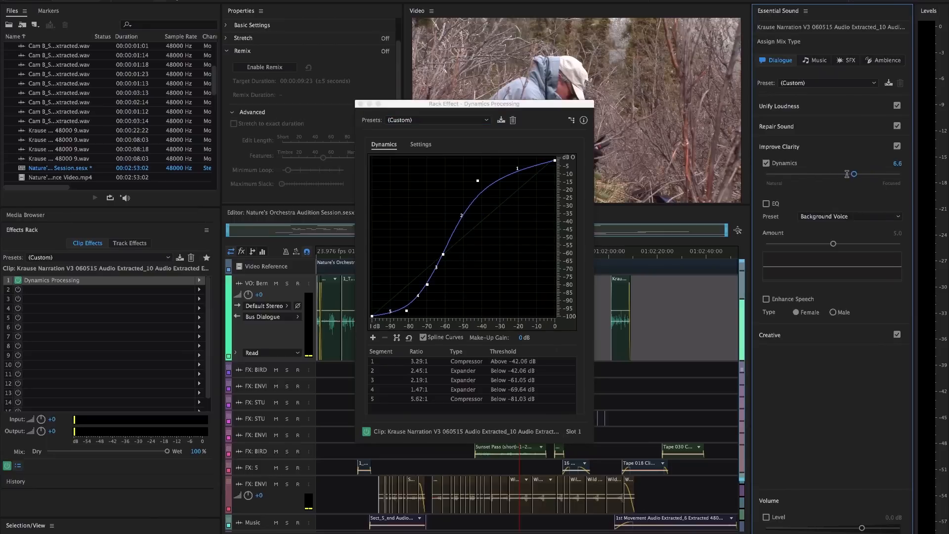
pyautogui.moveTo(853, 174); pyautogui.dragTo(784, 174)
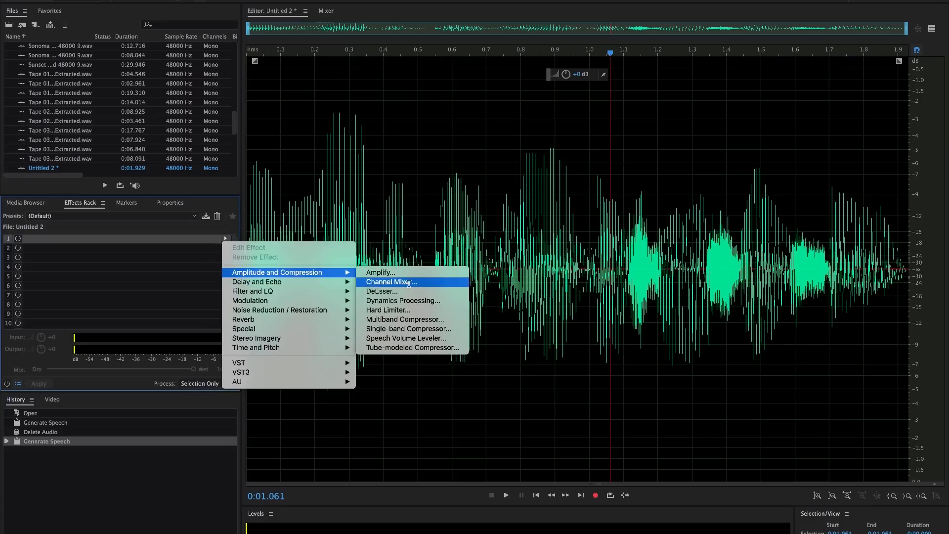
# Show the spectral frequency display beneath the Mary Had a Little Lamb hum waveform
pyautogui.click(392, 282)
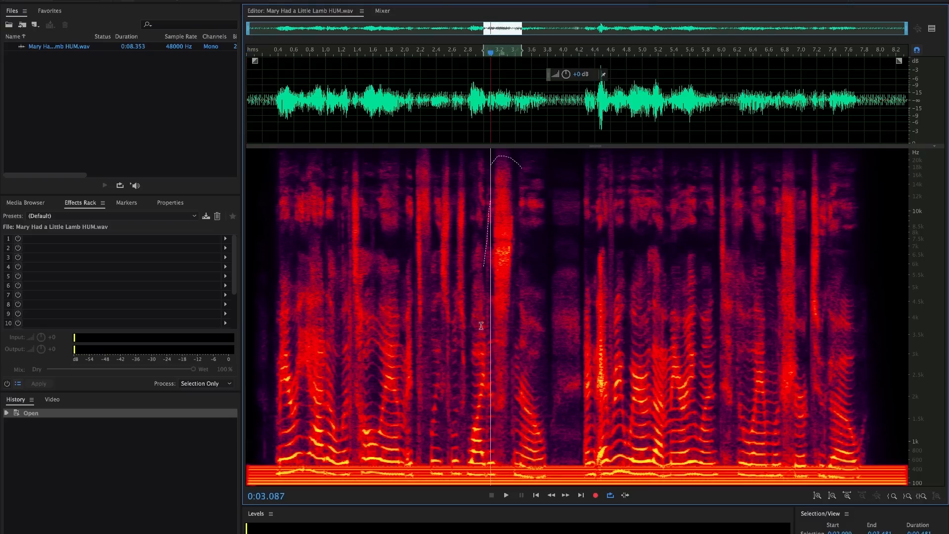
# Bring up the keyboard shortcut editor with the Effects commands expanded
pyautogui.moveTo(484, 160); pyautogui.dragTo(508, 342)
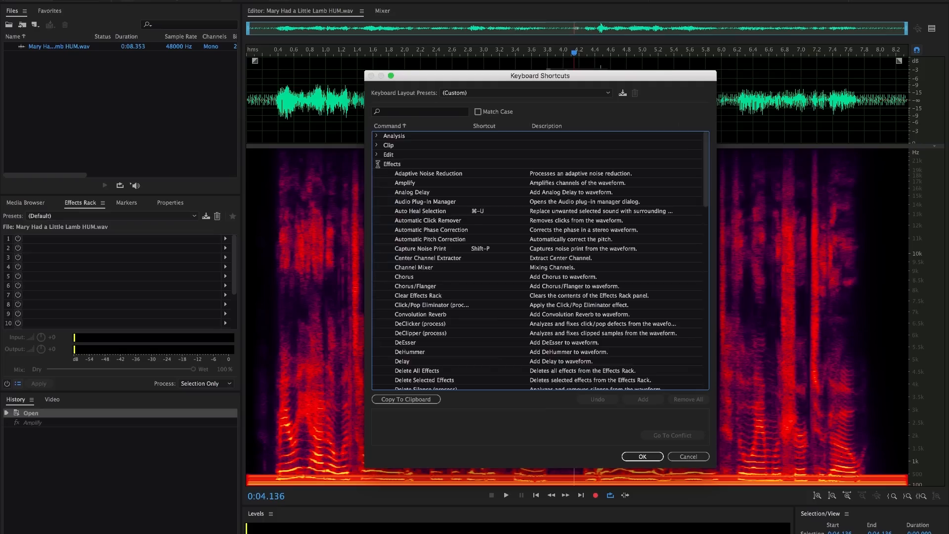
# Show the Audio Hardware preferences with the Default Output device list dropped down
pyautogui.click(377, 164)
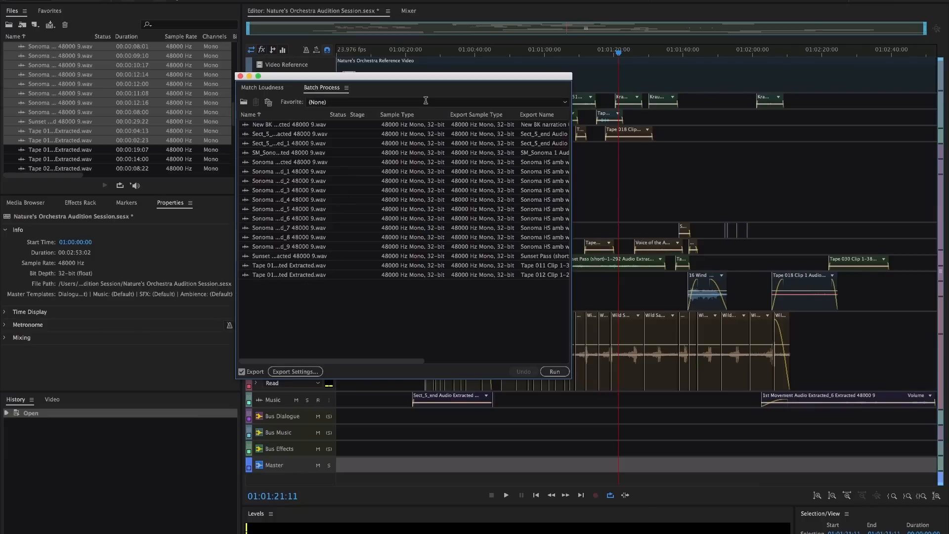
pyautogui.click(263, 87)
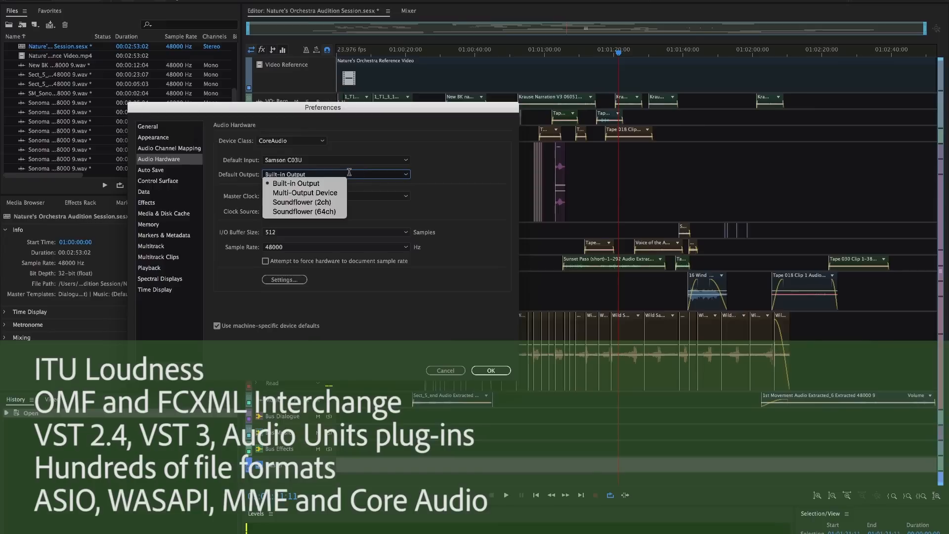
# Choose the default output device, then export Nature's Orchestra with Adobe Media Encoder
pyautogui.click(296, 183)
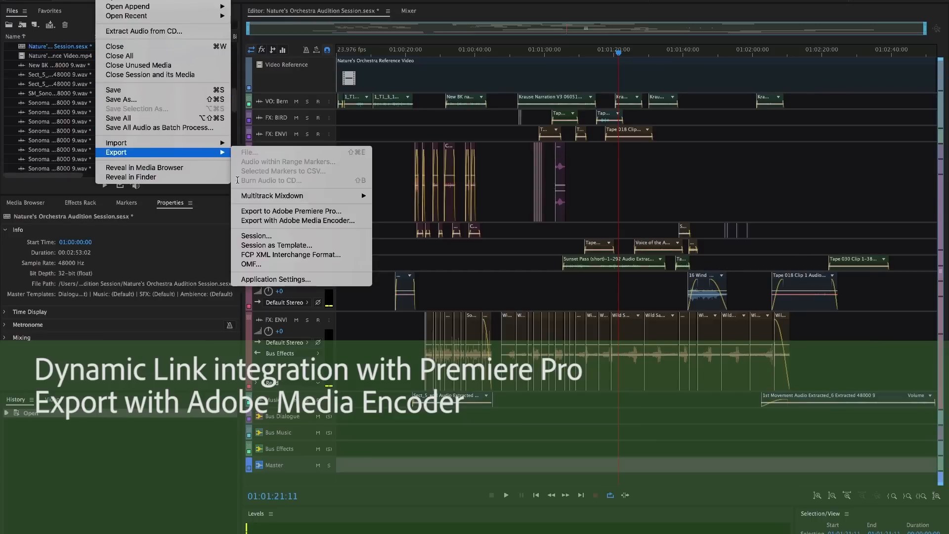
pyautogui.click(298, 219)
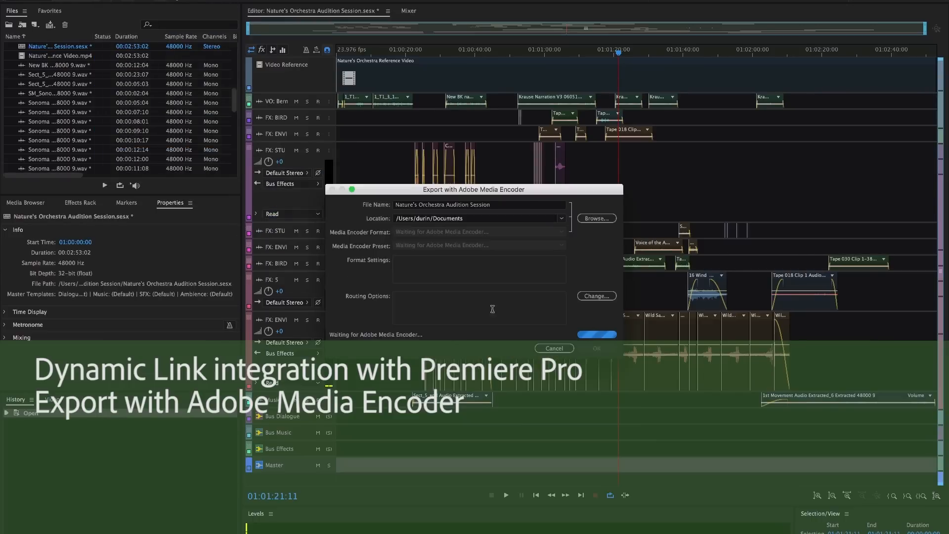